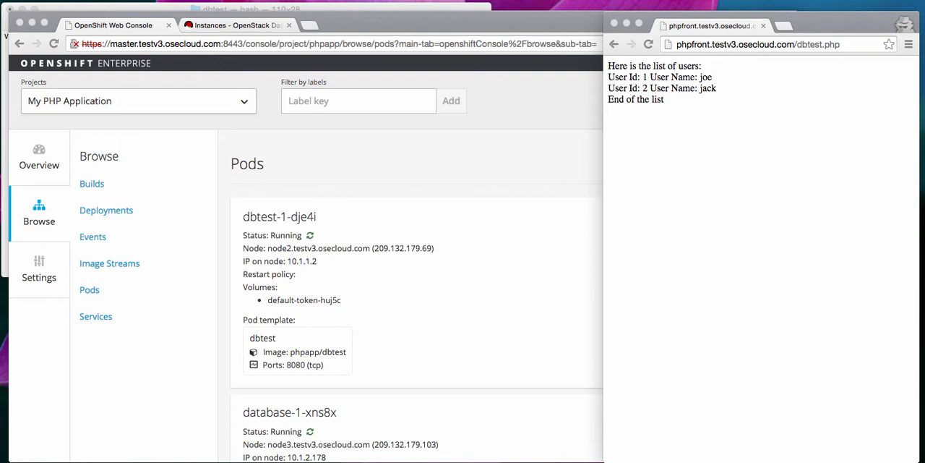
pyautogui.moveTo(333, 333)
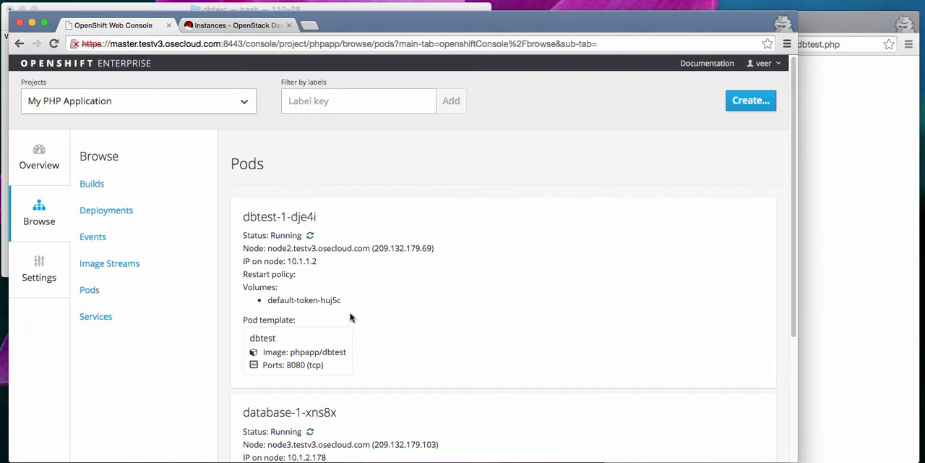
pyautogui.moveTo(318, 277)
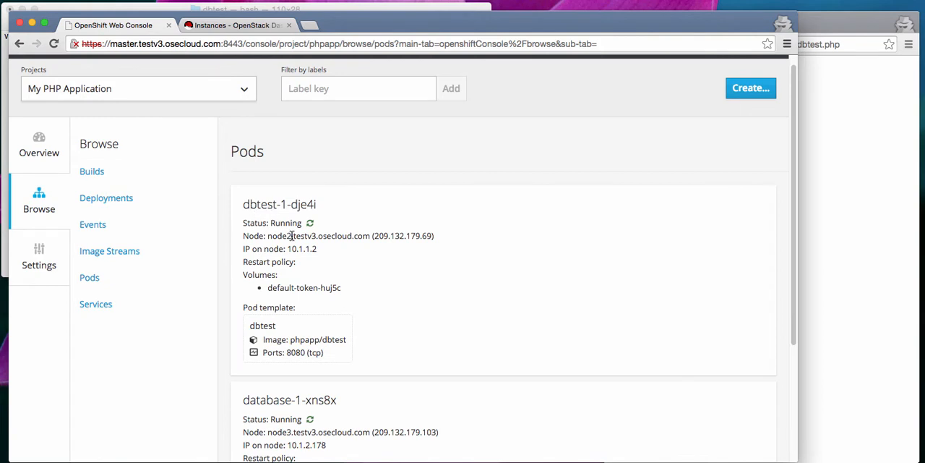
# Scroll through the Pods list to note which nodes host the dbtest and database pods.
pyautogui.scroll(-3)
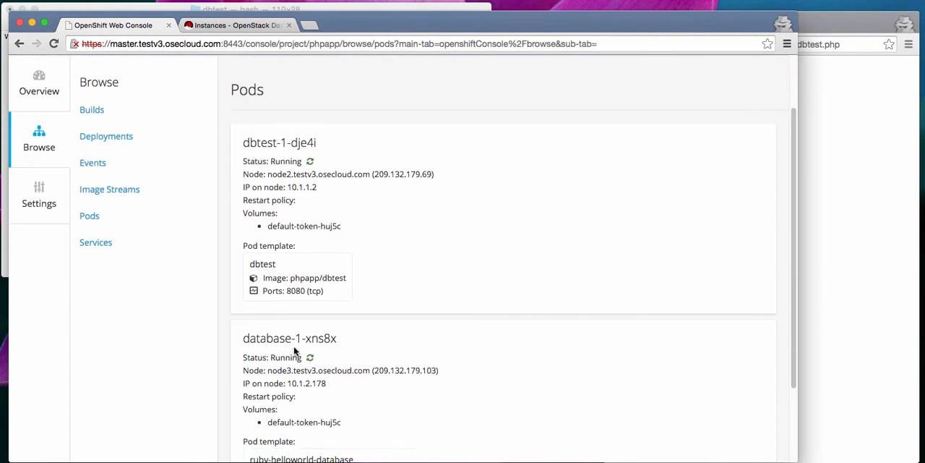
pyautogui.moveTo(339, 341)
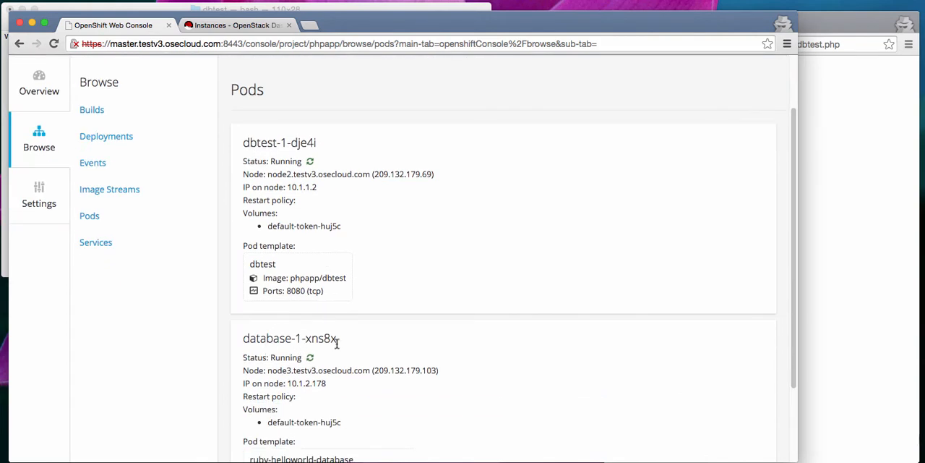
pyautogui.scroll(3)
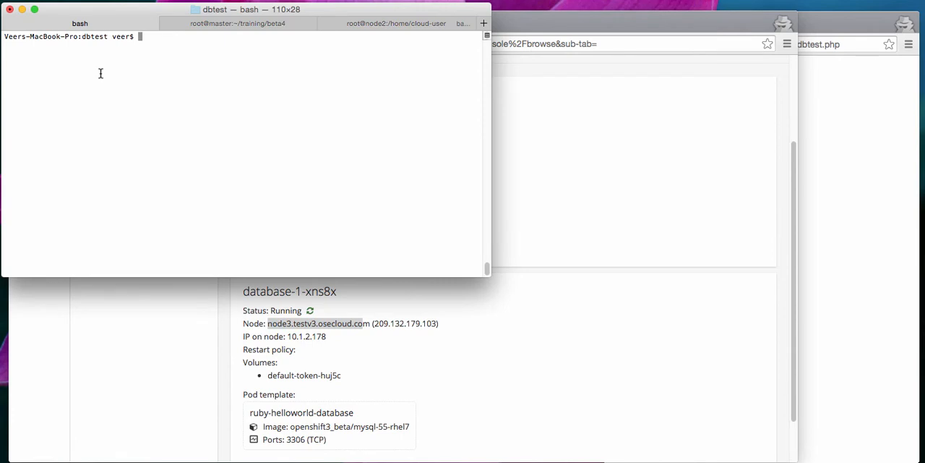
# List pods with 'osc get pods | grep deploymentconfig=dbtest', then move to the root@master session.
pyautogui.write('osc get pods | grep deploymentconfig=dbtest')
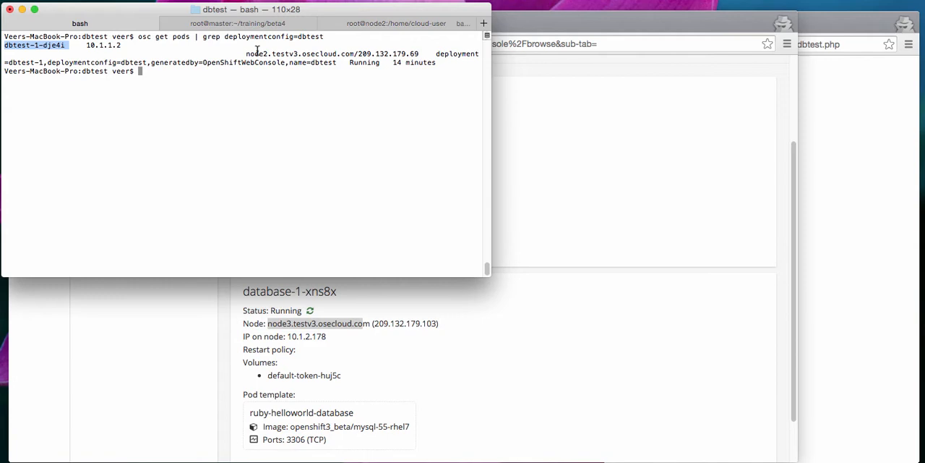
pyautogui.click(245, 24)
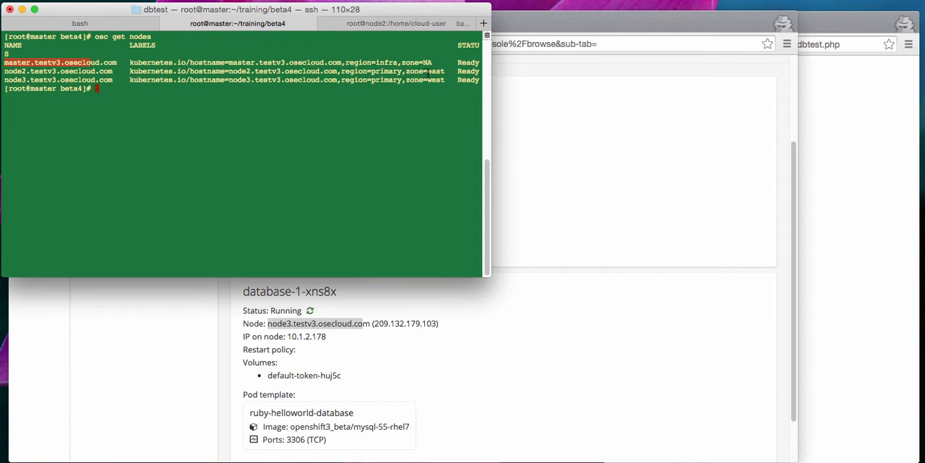
pyautogui.moveTo(379, 89)
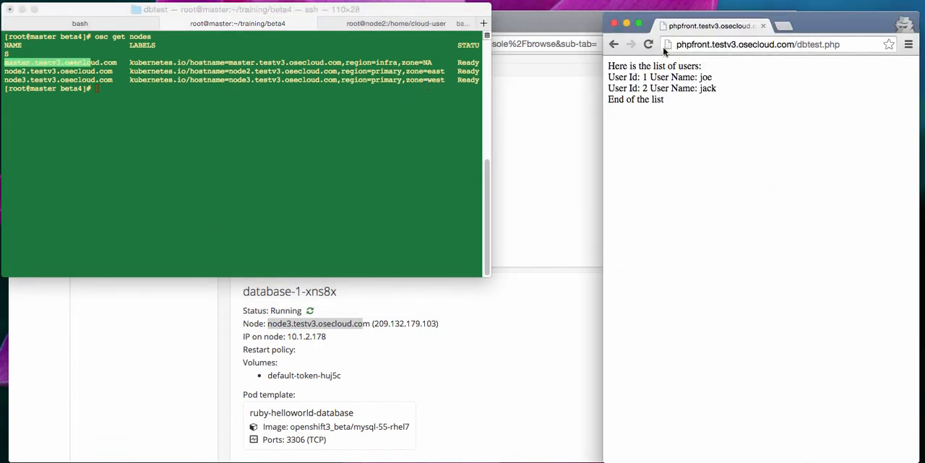
# Bring the OpenShift Web Console window back in front of the dbtest.php page.
pyautogui.click(650, 43)
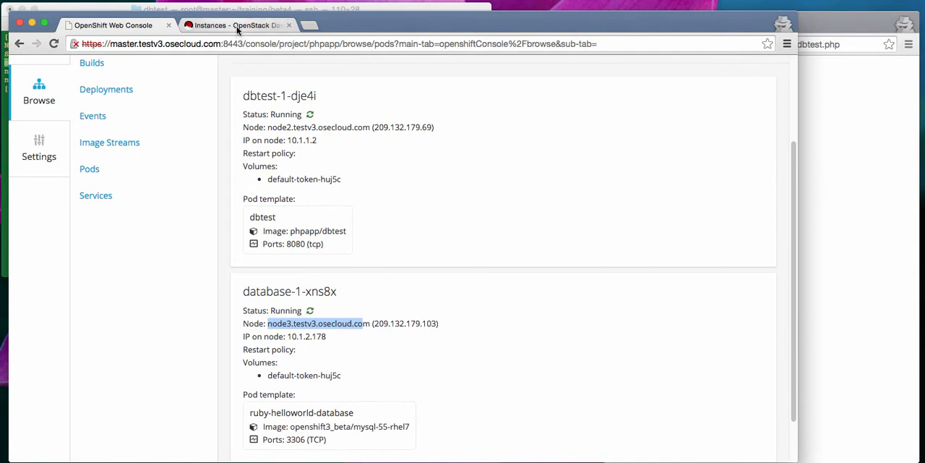
pyautogui.moveTo(238, 29)
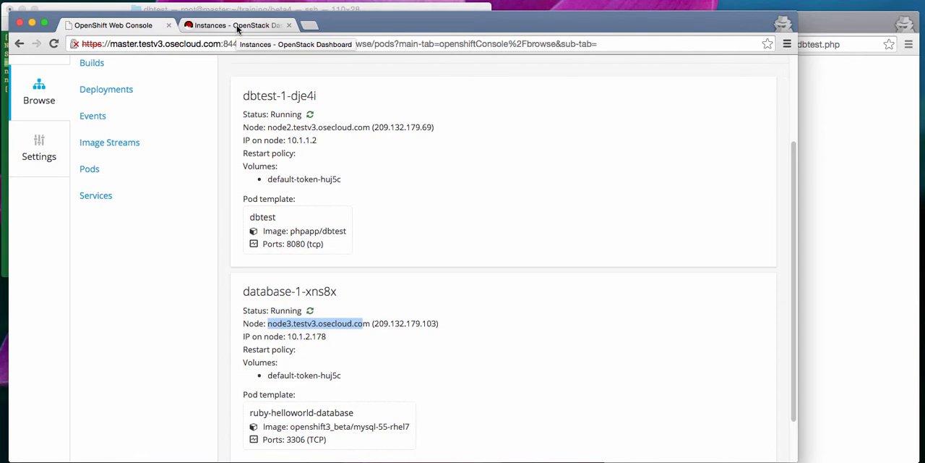
# Shut off the node2-testv3-veer instance from the OpenStack Instances list.
pyautogui.click(238, 26)
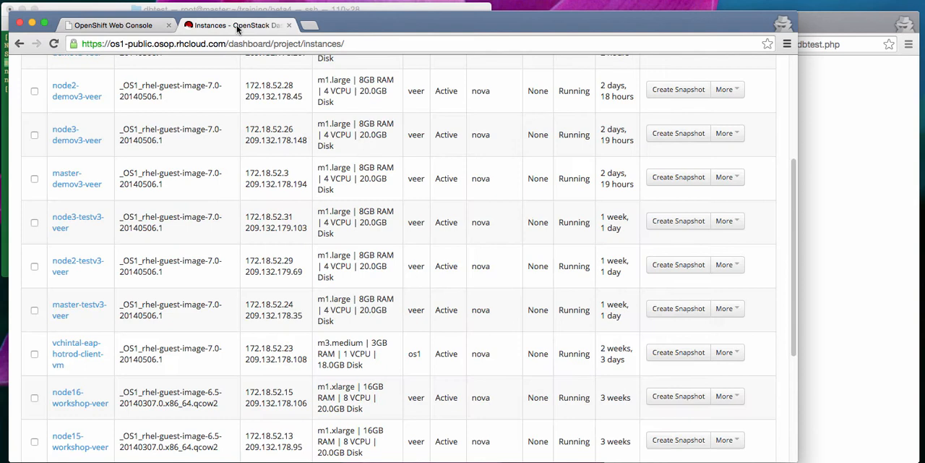
pyautogui.moveTo(84, 278)
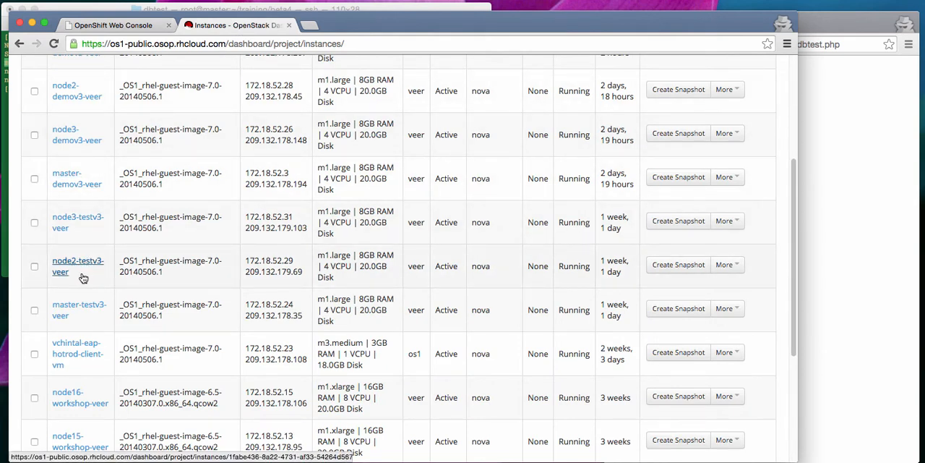
pyautogui.moveTo(81, 273)
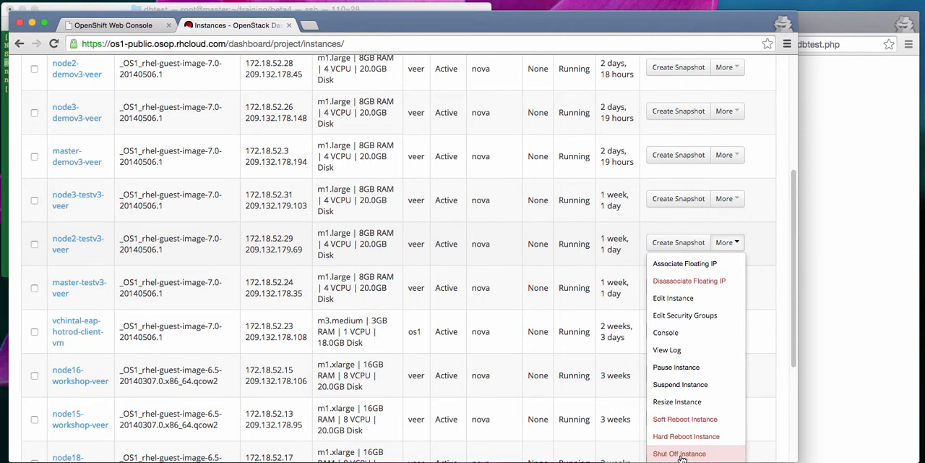
pyautogui.click(679, 453)
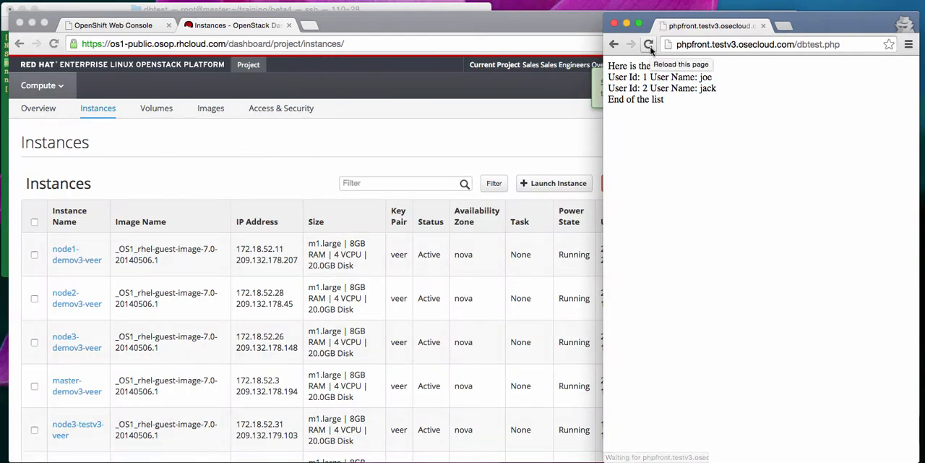
# Reload dbtest.php and stop it when it hangs waiting for a response.
pyautogui.click(651, 43)
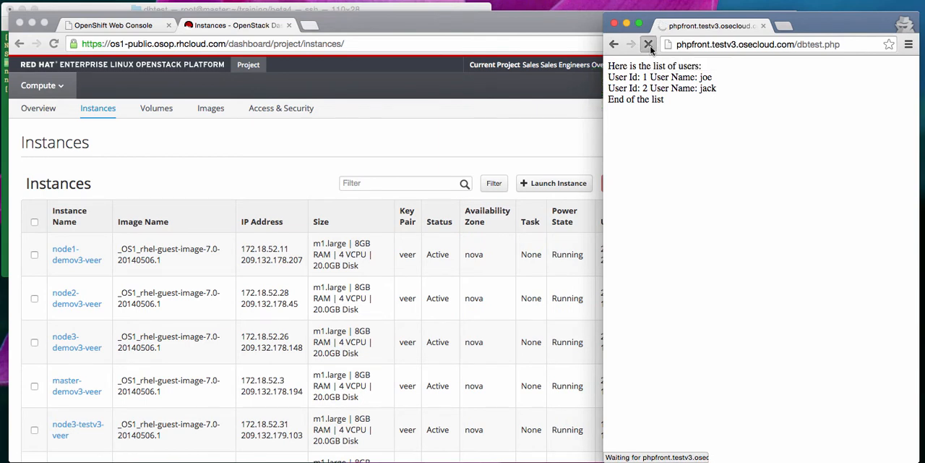
pyautogui.click(650, 44)
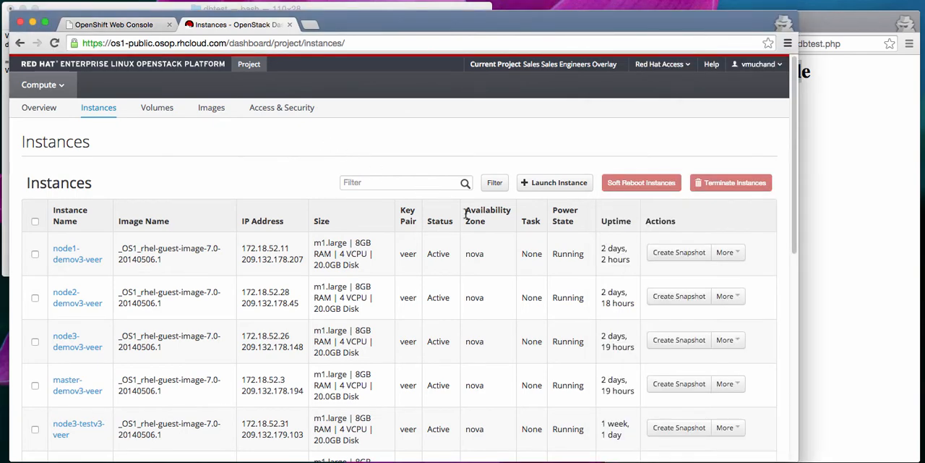
# Scroll the OpenStack Dashboard before returning to the terminal and dbtest page.
pyautogui.scroll(-3)
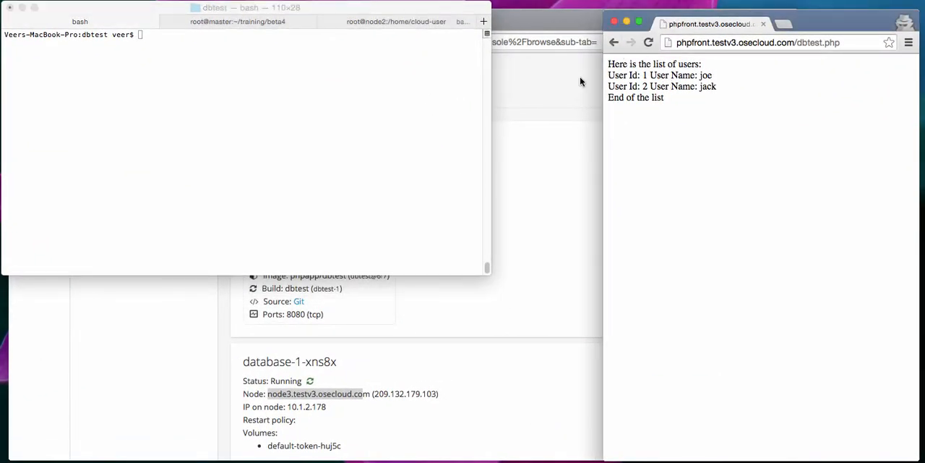
# Run 'osc get nodes' on the master to confirm all nodes are Ready.
pyautogui.click(252, 20)
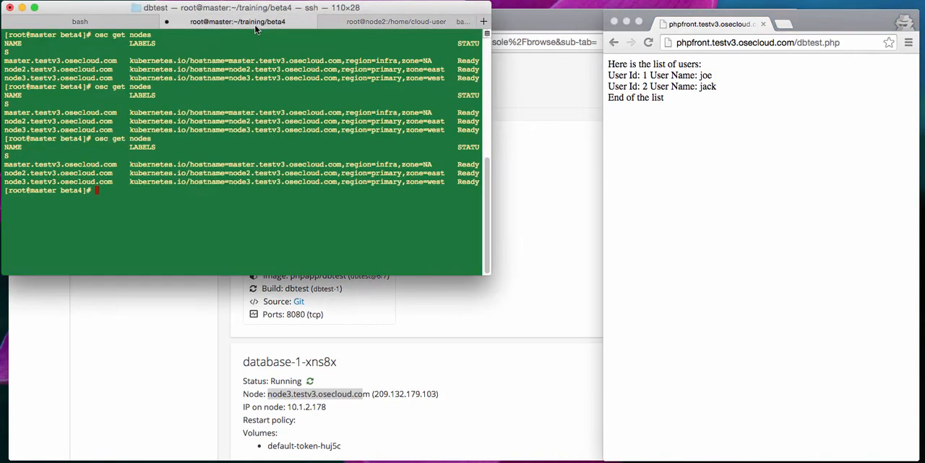
pyautogui.write('osc get nodes')
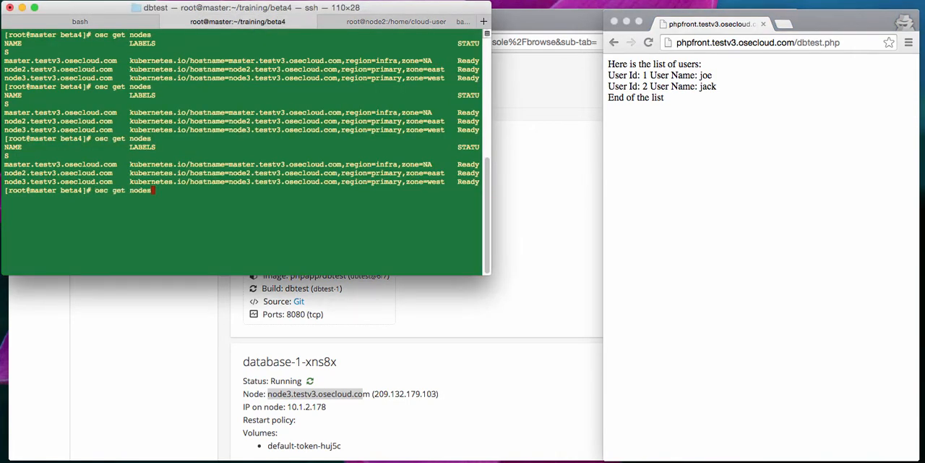
pyautogui.press('Return')
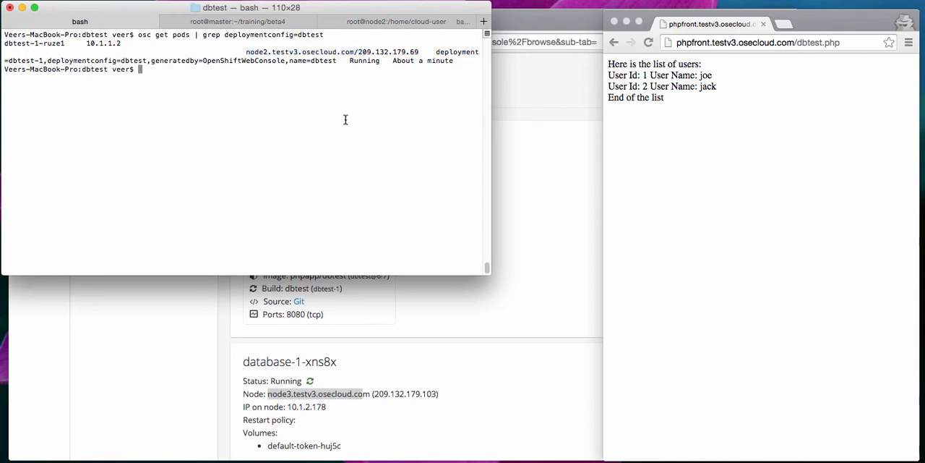
# Scale the dbtest-1 replication controller to 4 replicas with osc resize.
pyautogui.write('osc resize rc dbtest-1 --replicas=4')
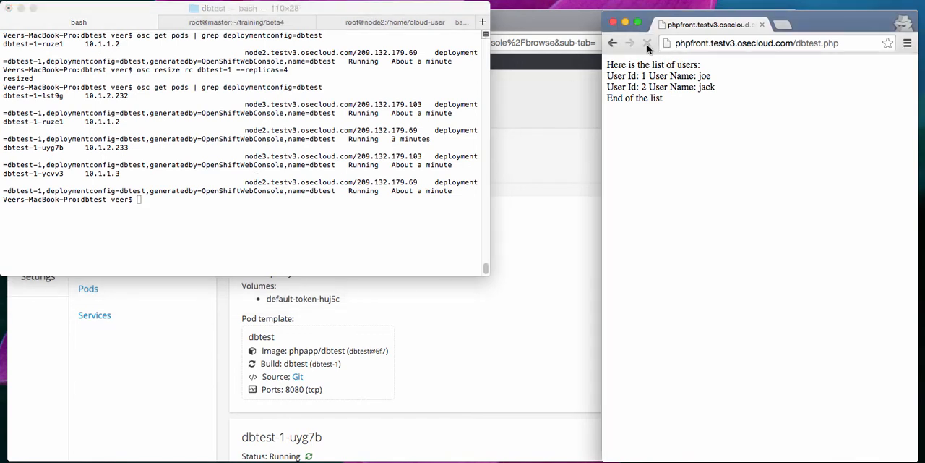
pyautogui.moveTo(645, 44)
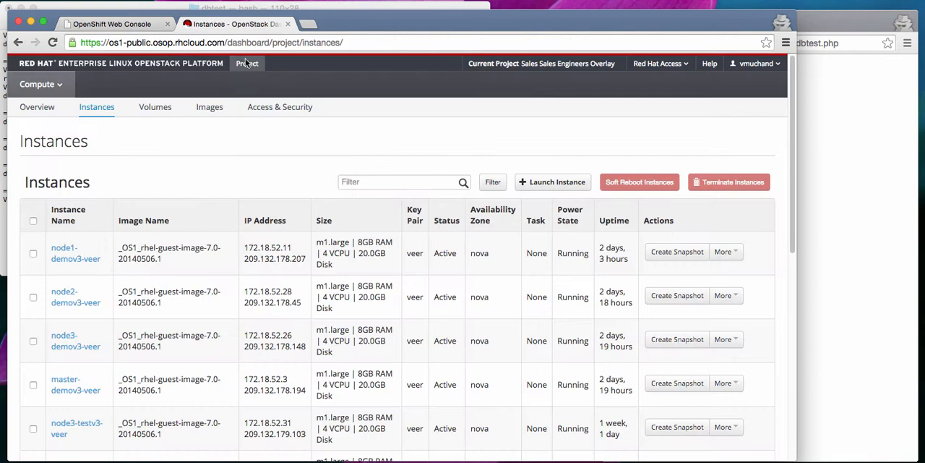
# Shut off node2-testv3-veer via More > Shut Off Instance and confirm the dialog.
pyautogui.scroll(-3)
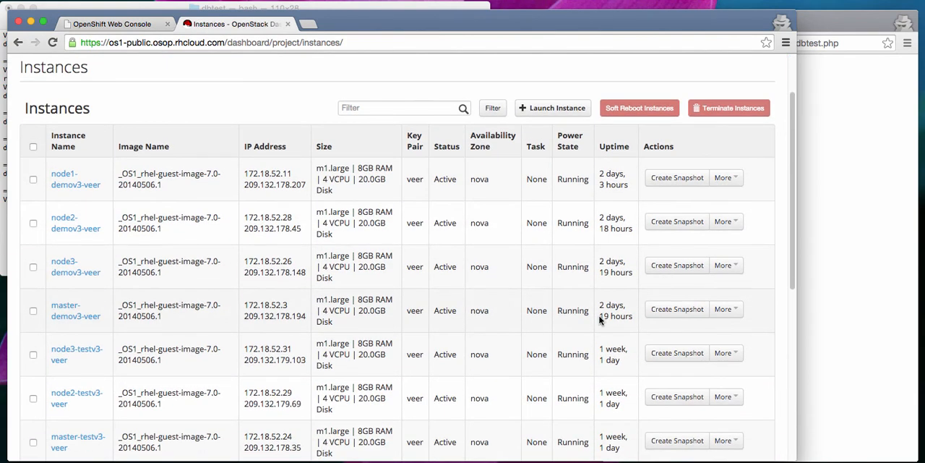
pyautogui.click(726, 188)
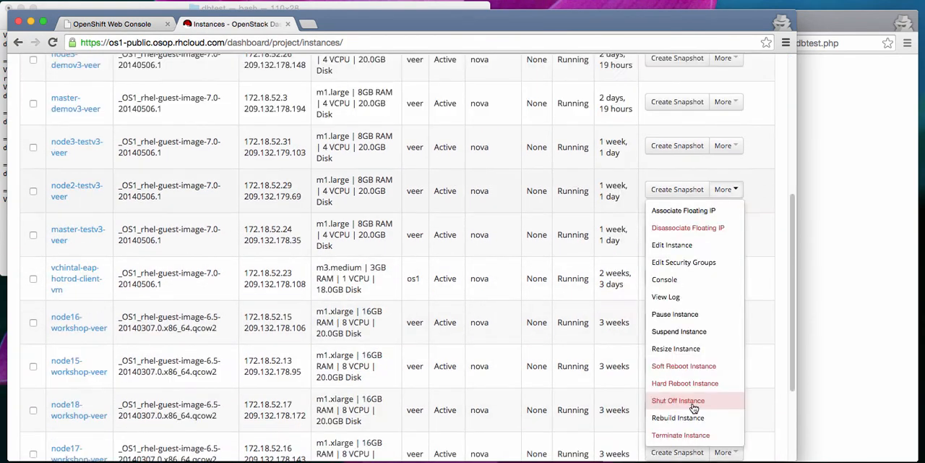
pyautogui.click(675, 399)
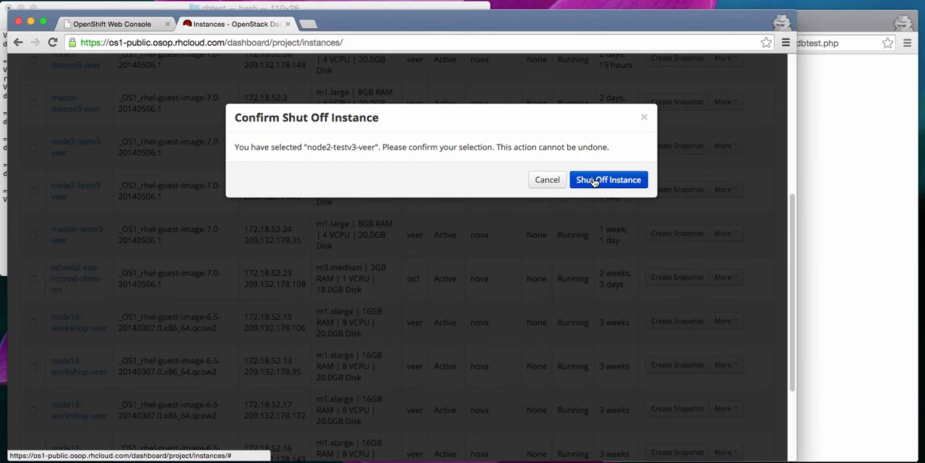
pyautogui.click(608, 179)
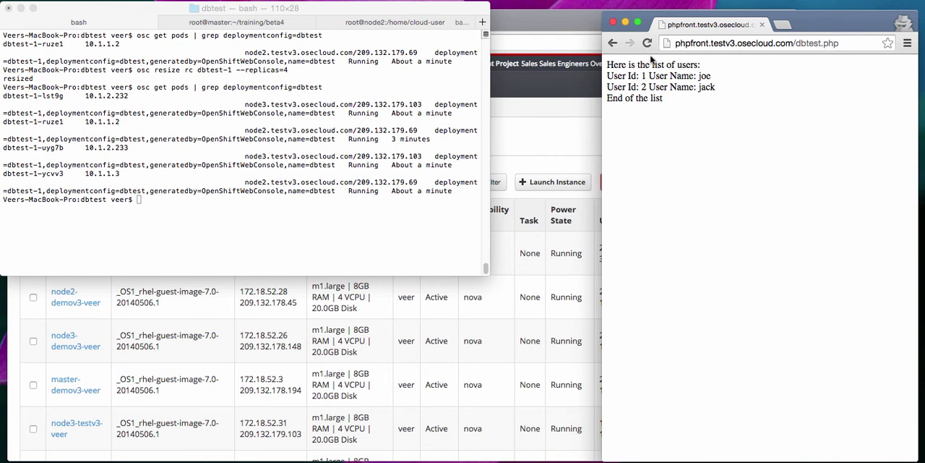
# Reload dbtest.php to confirm it still lists users joe and jack with node2 down.
pyautogui.click(645, 44)
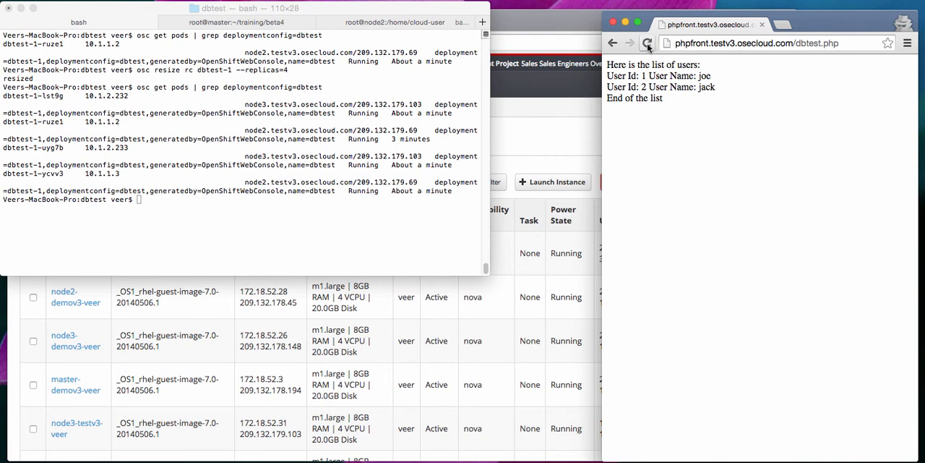
pyautogui.click(648, 42)
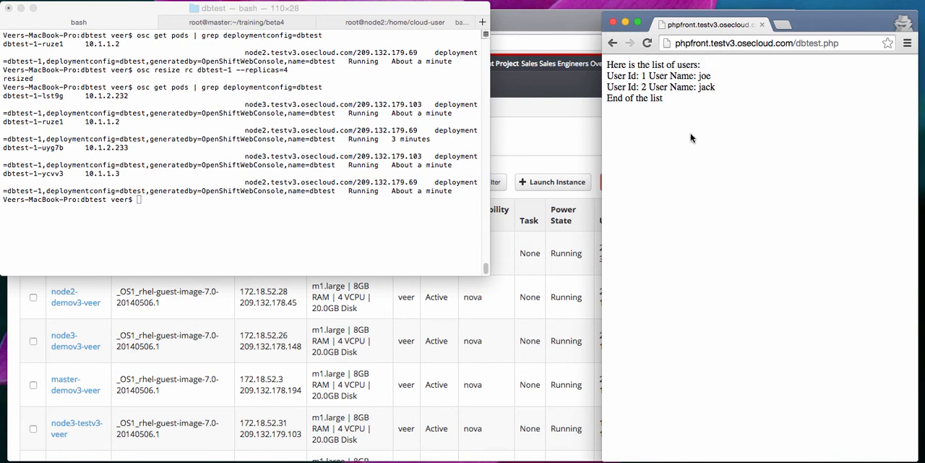
pyautogui.moveTo(691, 144)
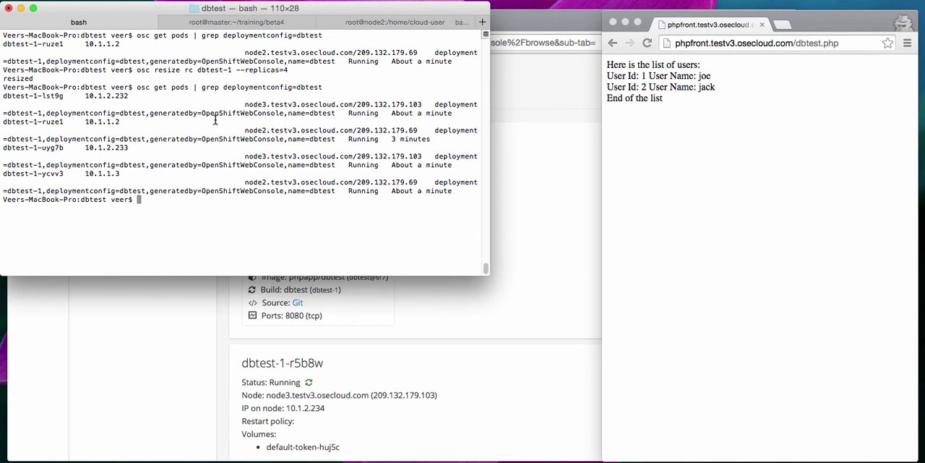
pyautogui.moveTo(218, 208)
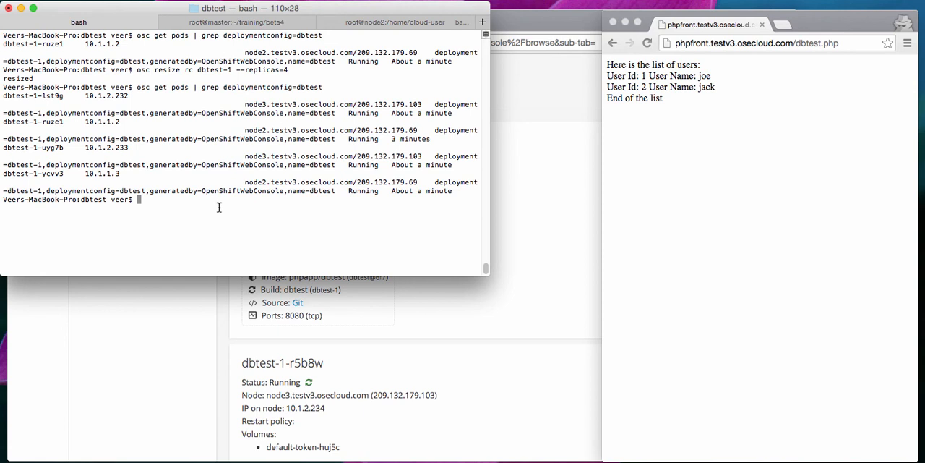
# List the dbtest pods again, now all on node3, and highlight pod dbtest-1-lst9g.
pyautogui.write('osc get pods | grep deploymentconfig=dbtest')
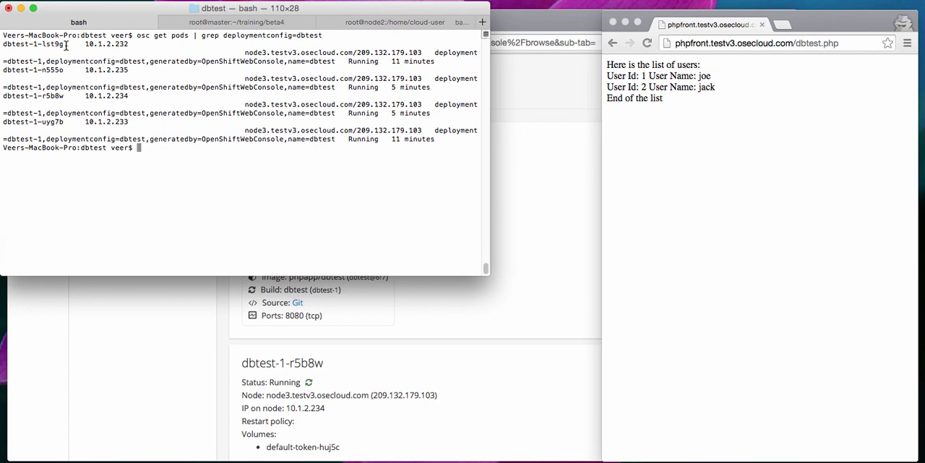
pyautogui.doubleClick(35, 44)
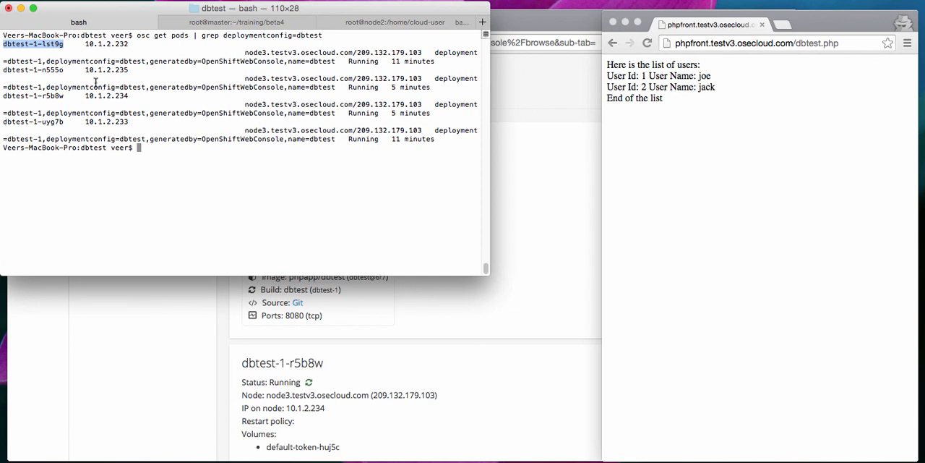
pyautogui.moveTo(278, 61)
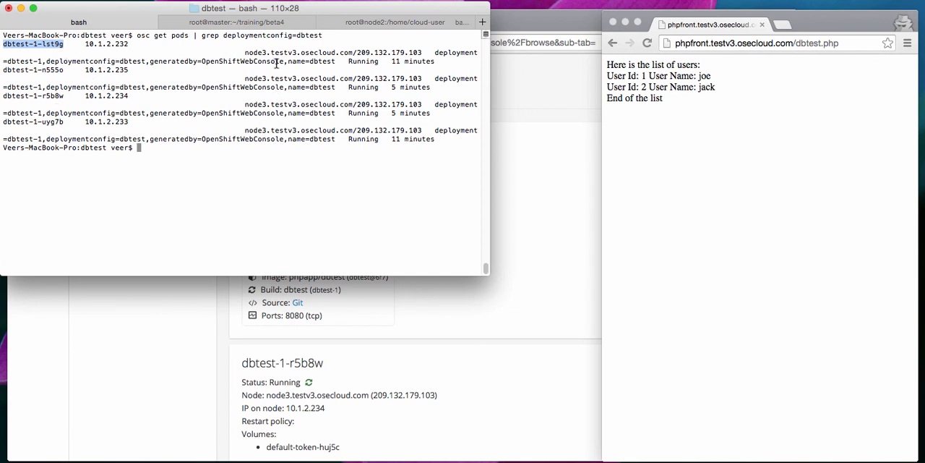